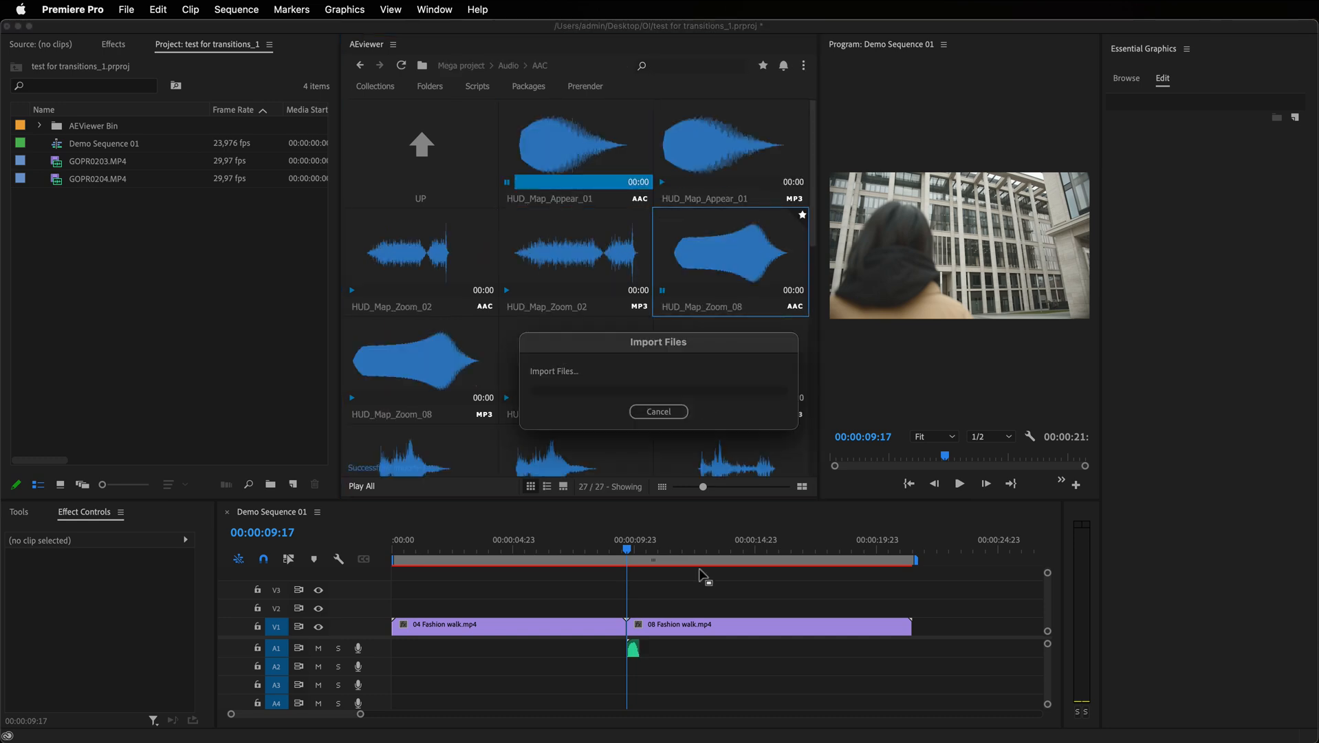
# Step: Place an AEViewer audio clip on track A1, then return to the parent Audio folder
pyautogui.click(658, 411)
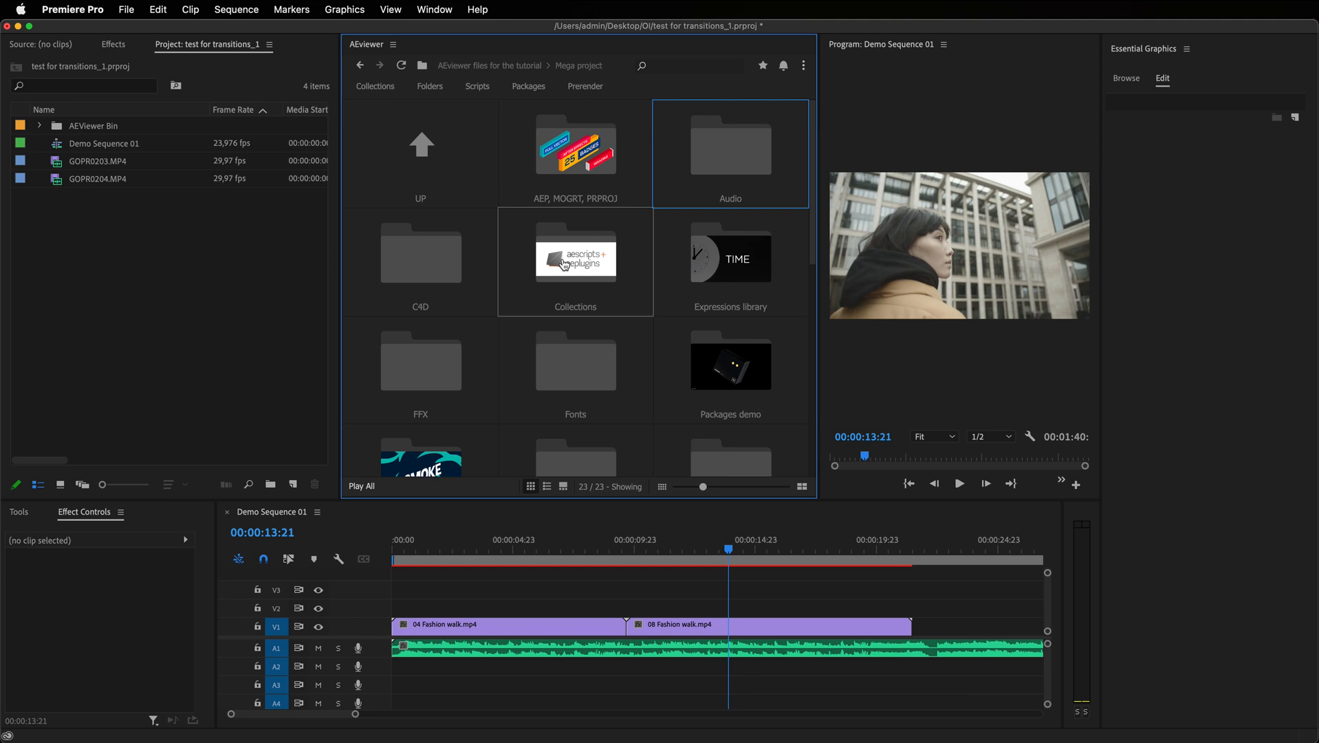
pyautogui.moveTo(563, 263)
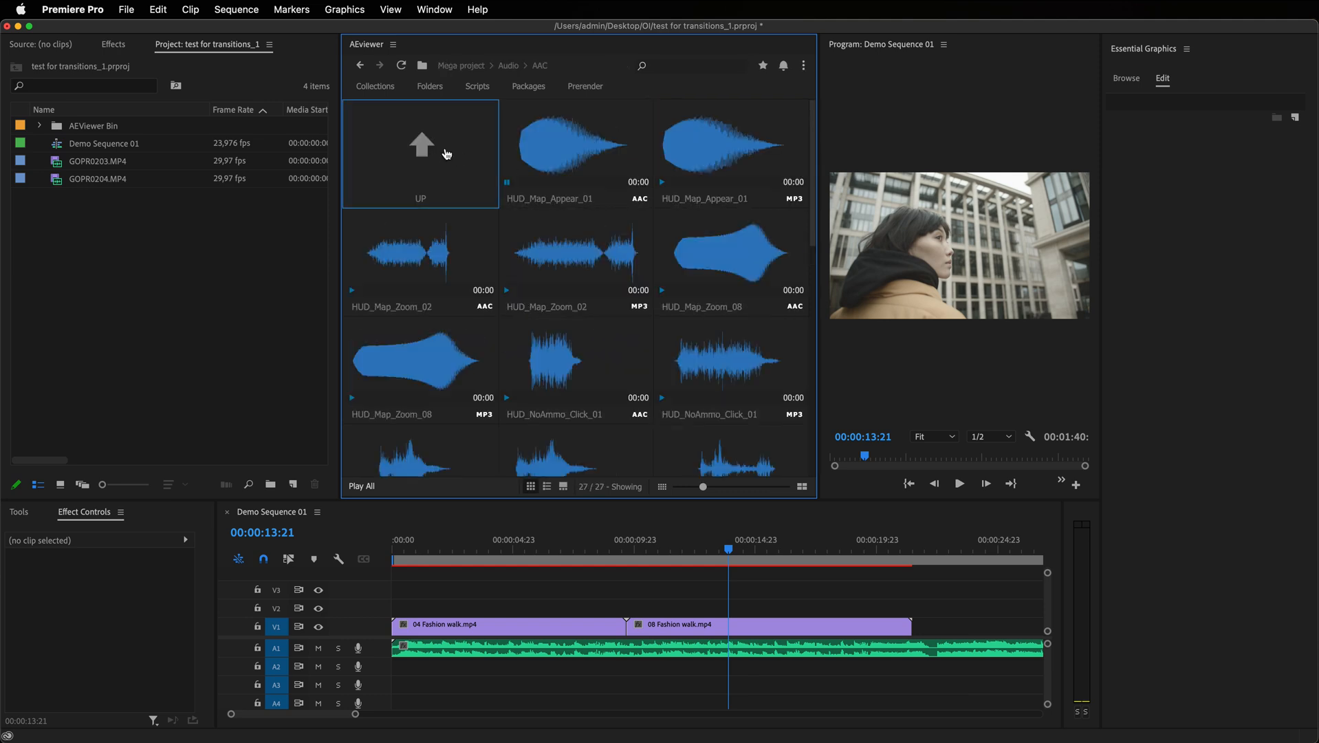
pyautogui.click(421, 151)
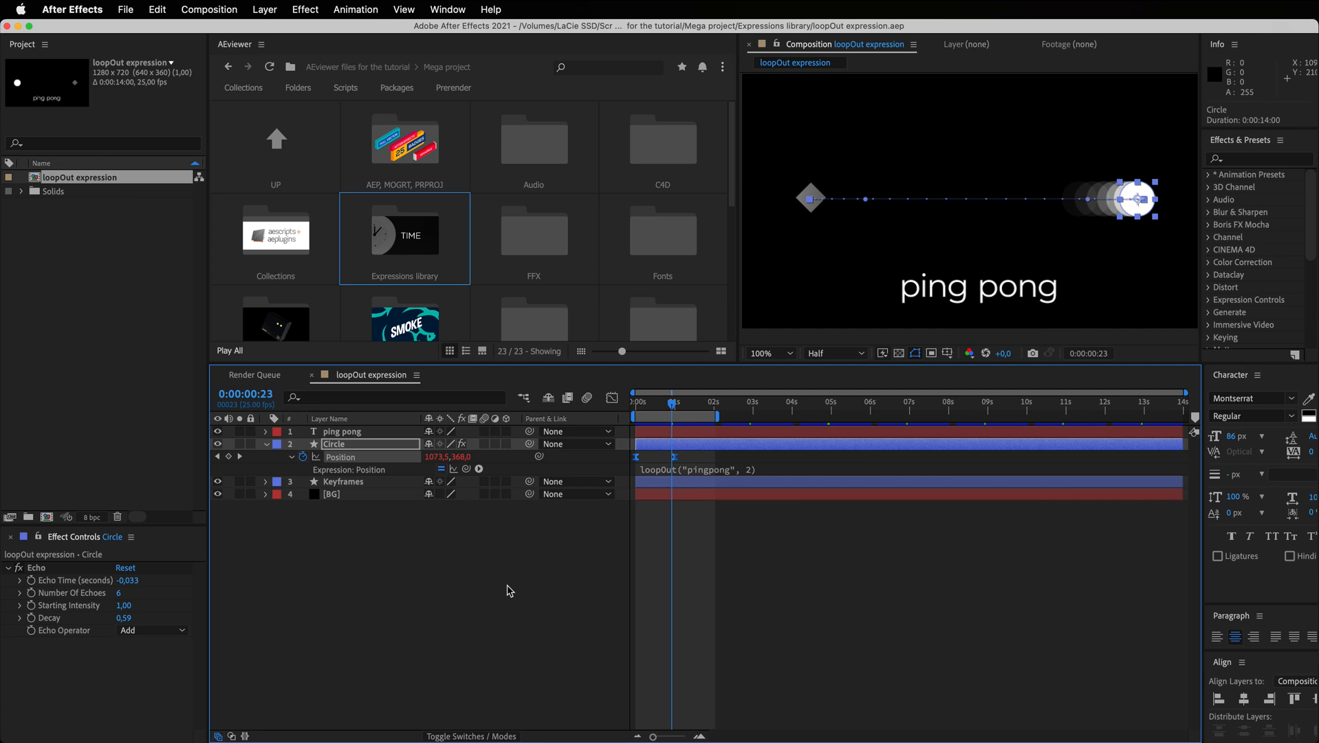
pyautogui.moveTo(513, 586)
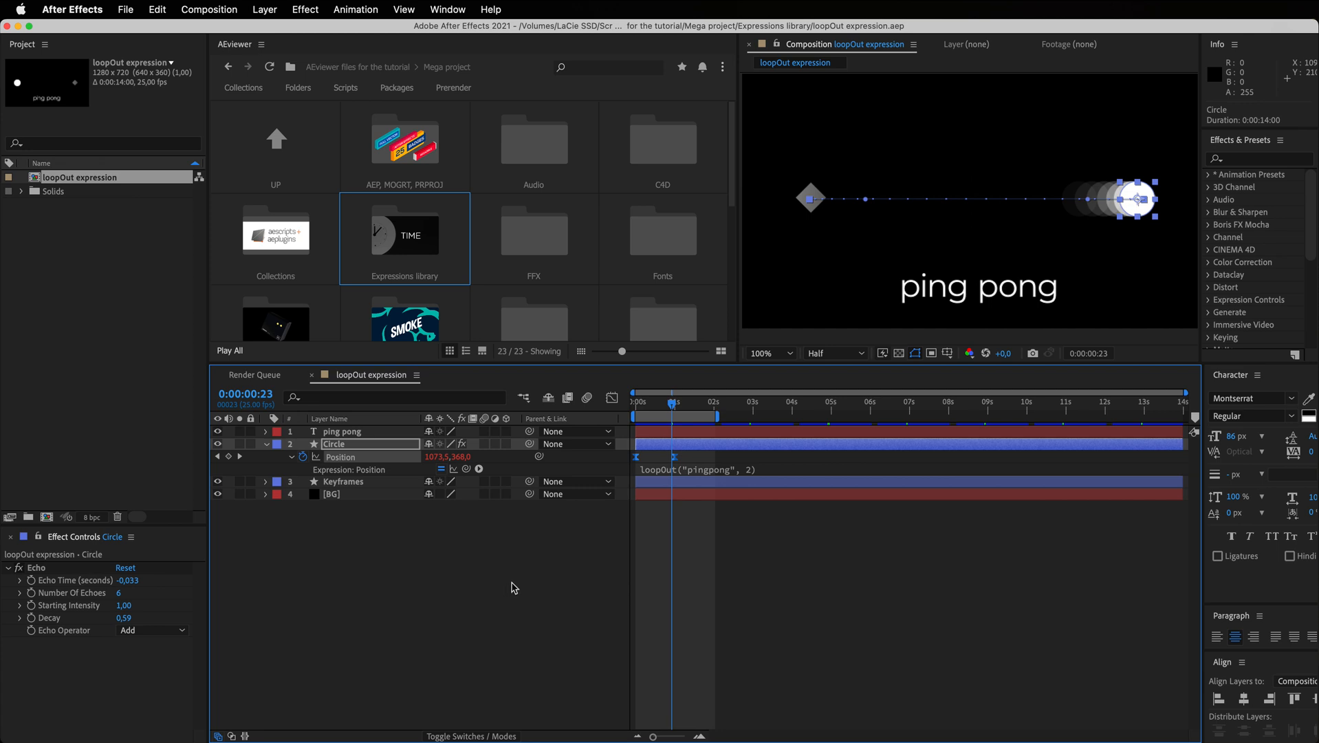
pyautogui.moveTo(402, 235)
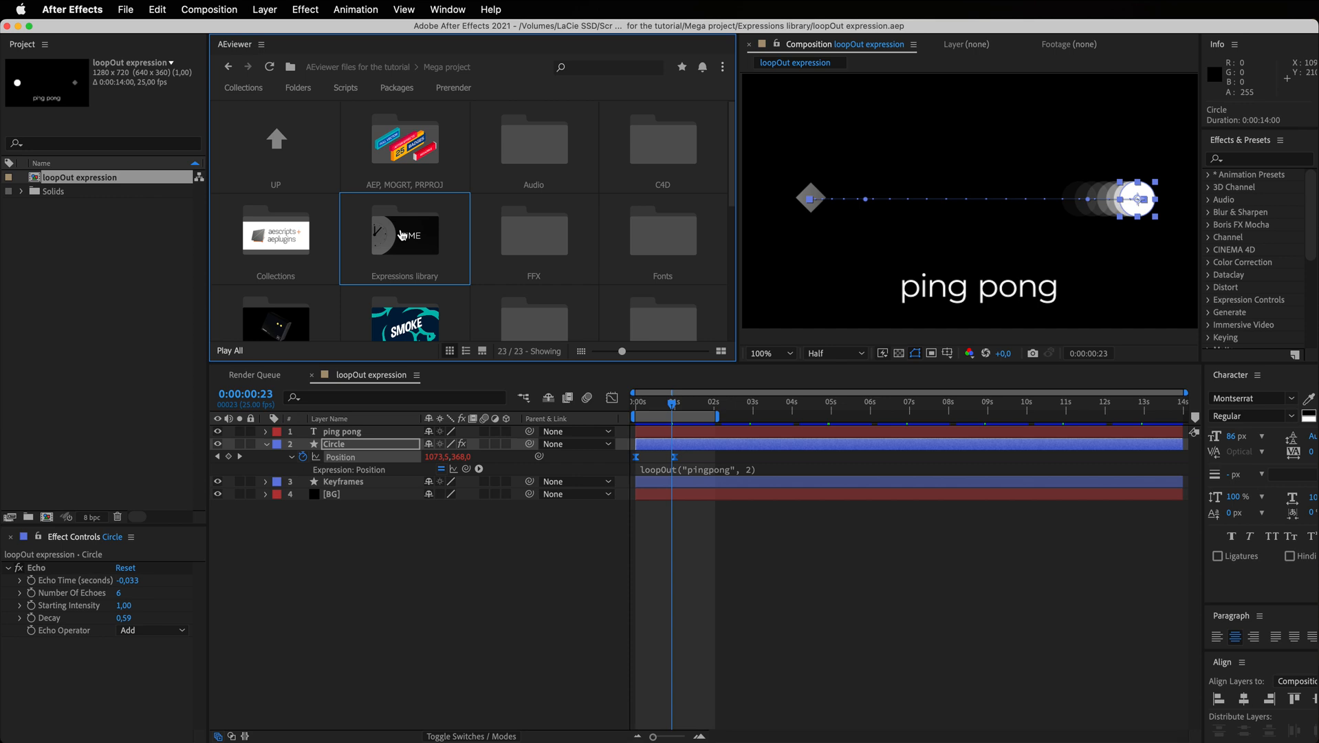
# Step: Save the Position loopOut expression as a 'Ping pong' preset in the Expressions library
pyautogui.doubleClick(404, 235)
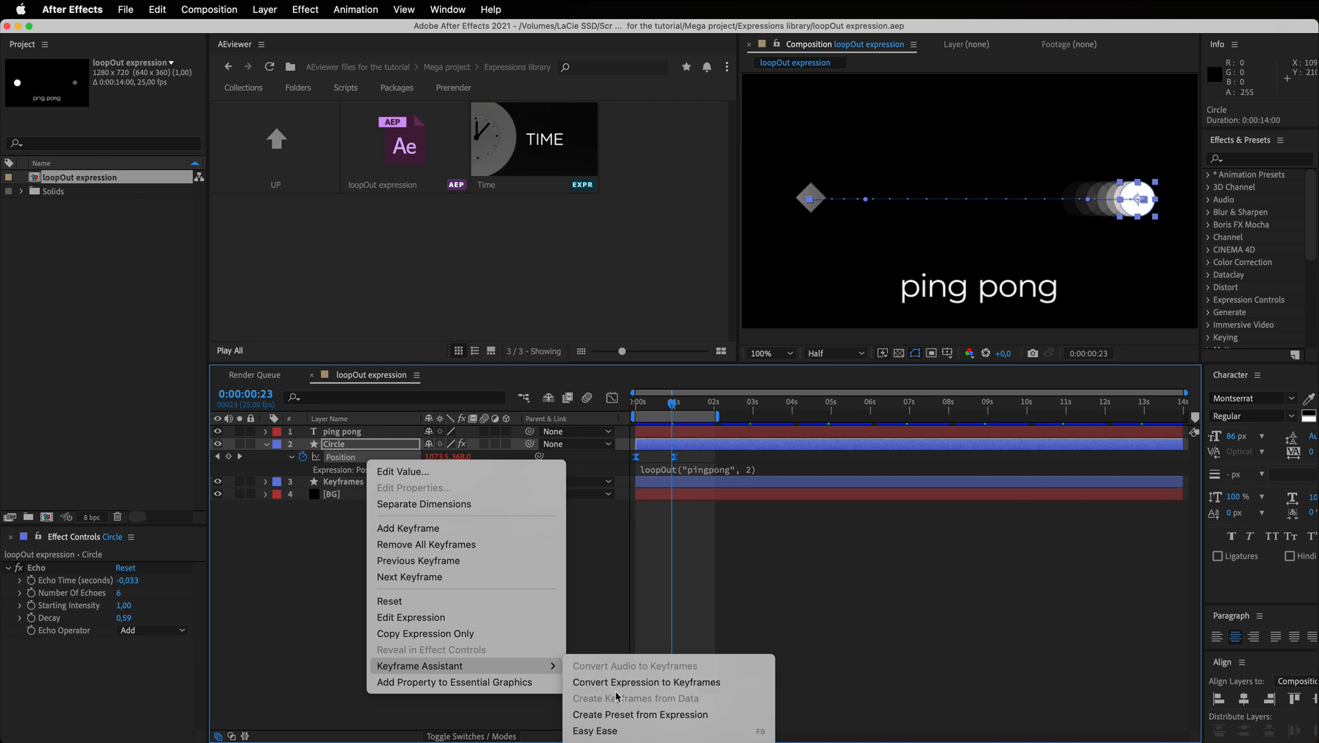
pyautogui.moveTo(640, 714)
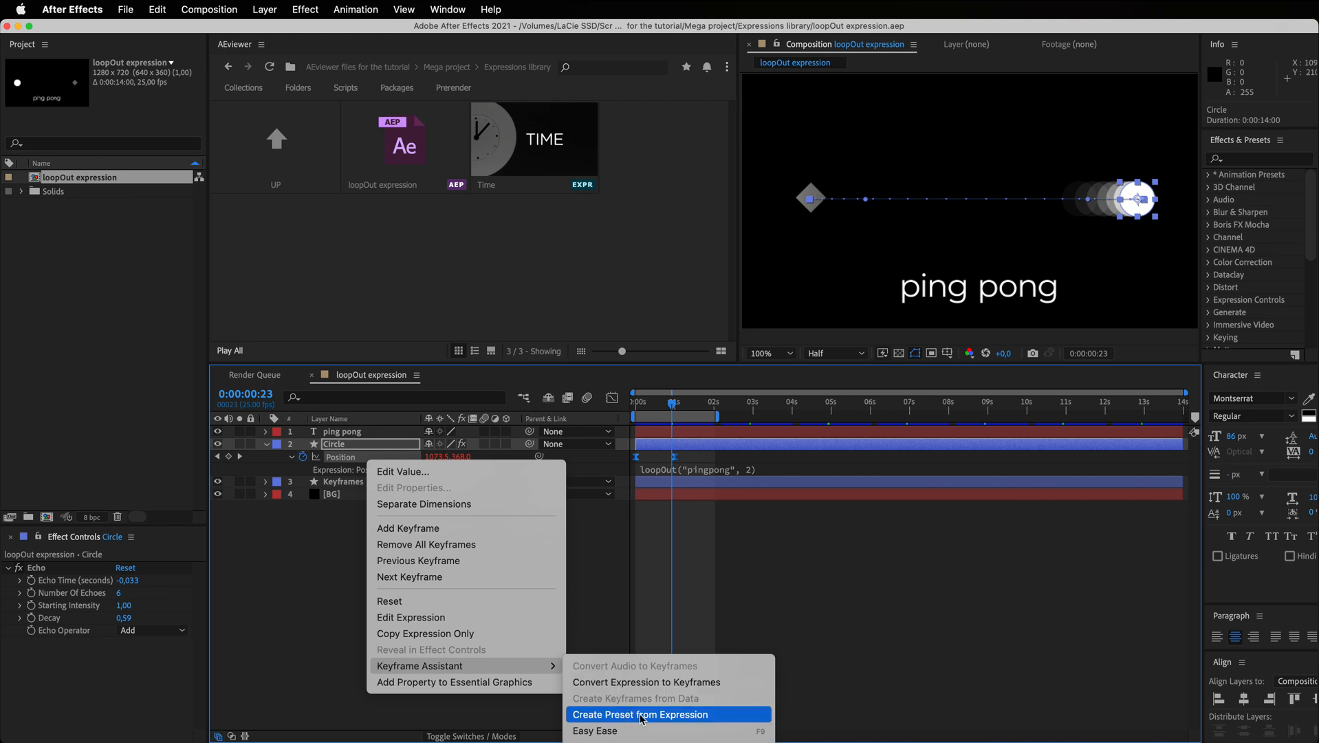
pyautogui.click(640, 714)
pyautogui.write('Ping pong')
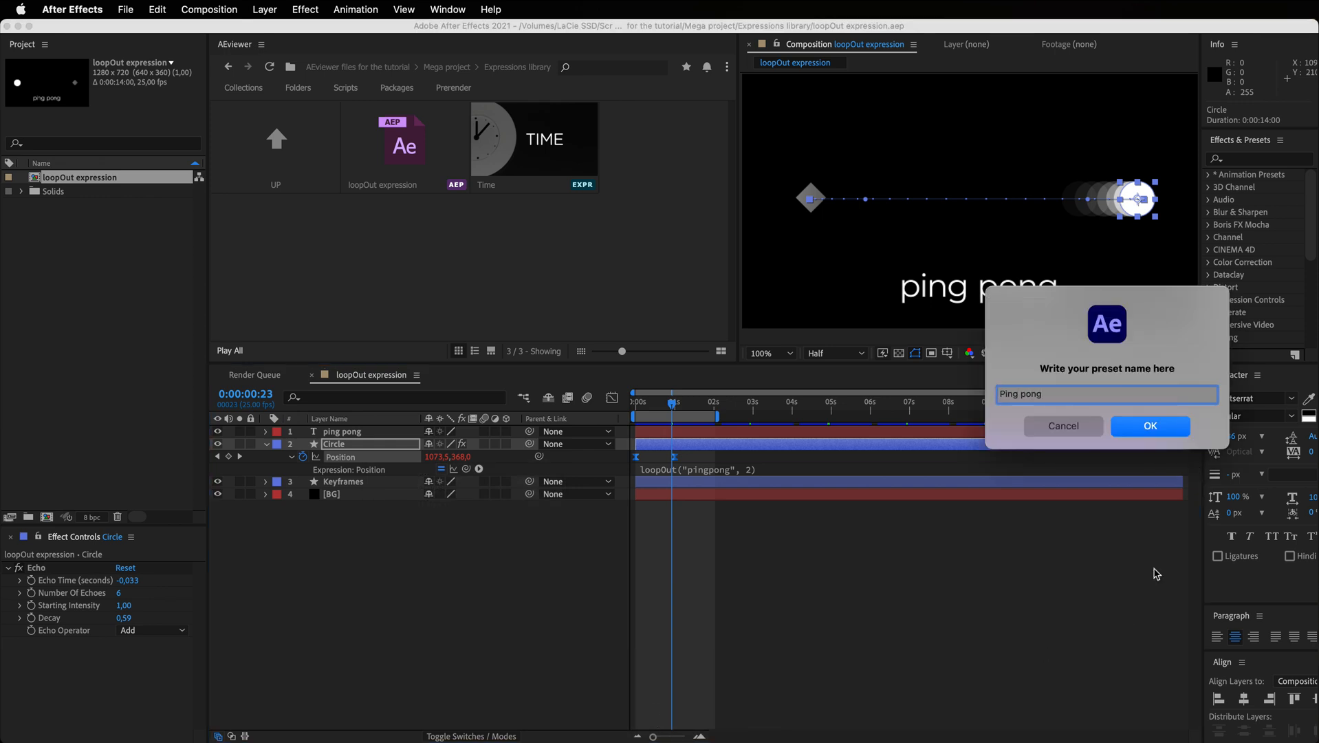
pyautogui.click(1148, 425)
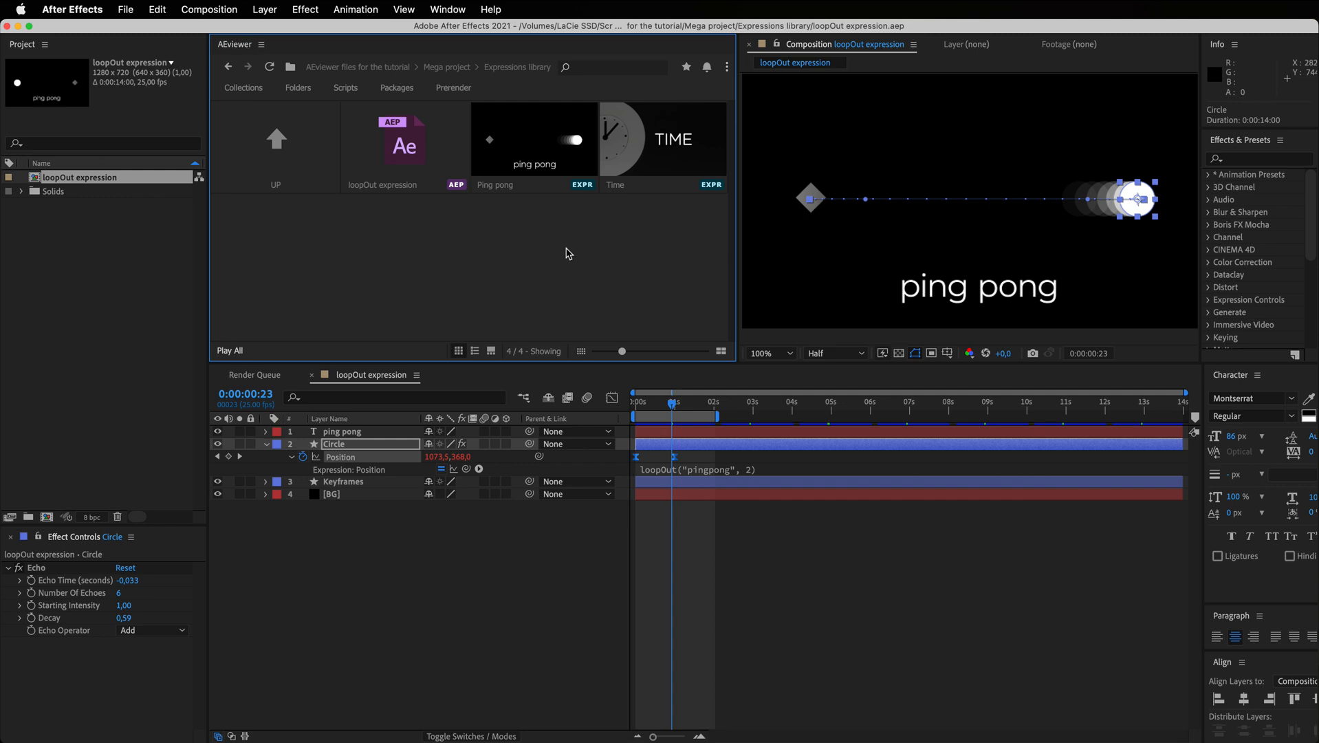
# Step: Show the Fashion walk clips in Mega project > Videos with big thumbnail previews
pyautogui.click(534, 139)
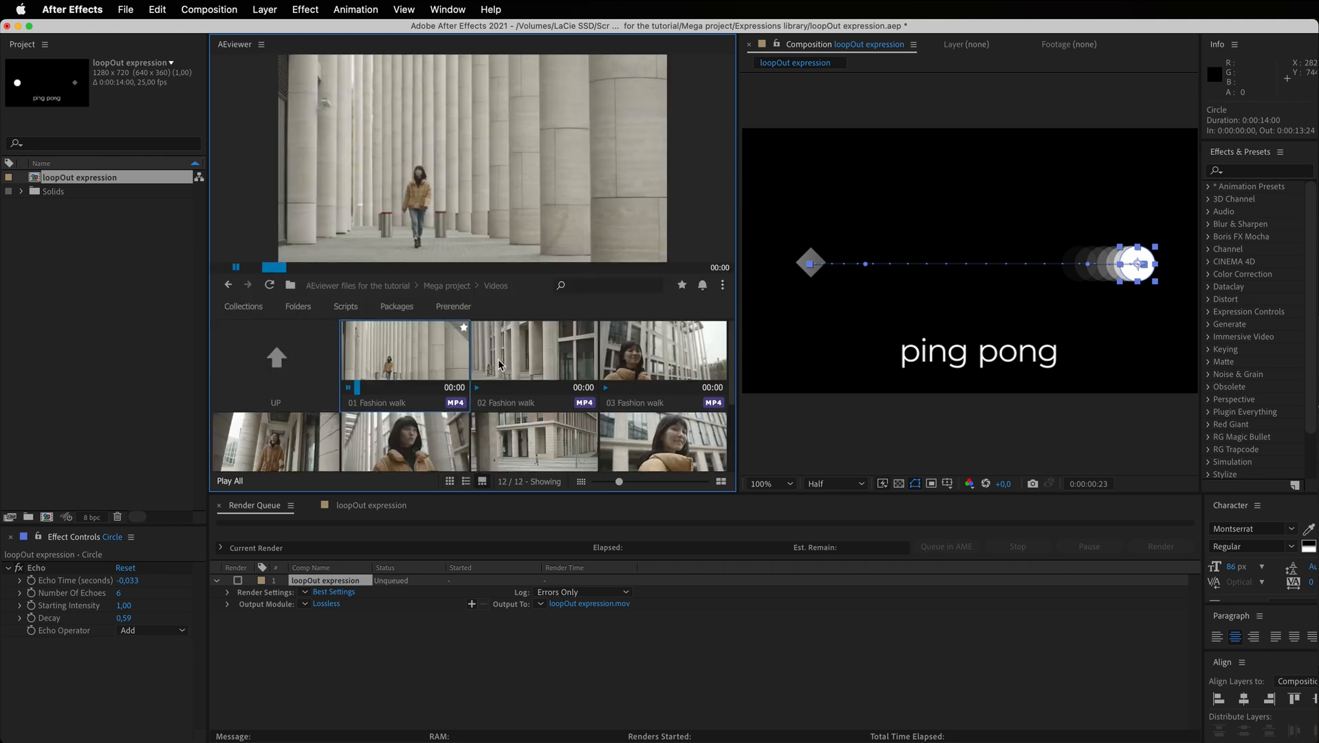
# Step: Review AEViewer's Appearance settings and switch the Videos folder to detailed list view
pyautogui.click(660, 440)
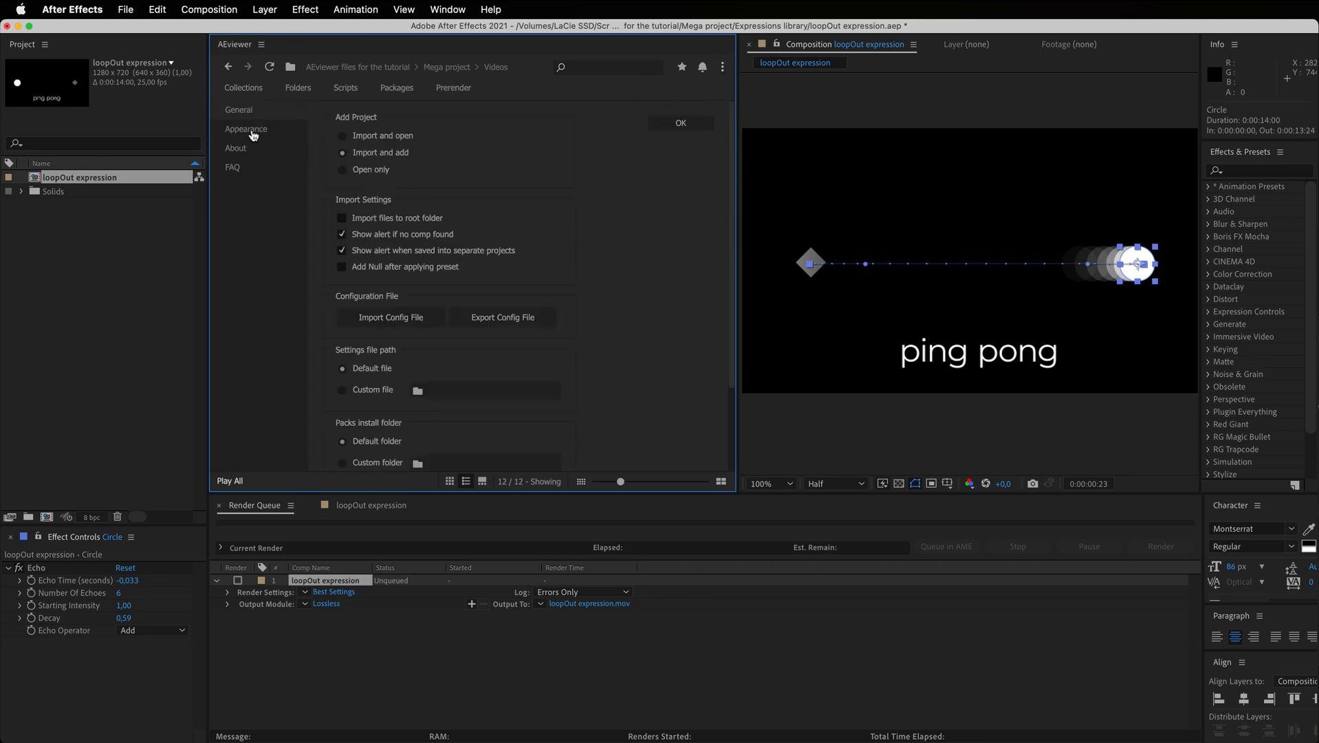
pyautogui.click(246, 130)
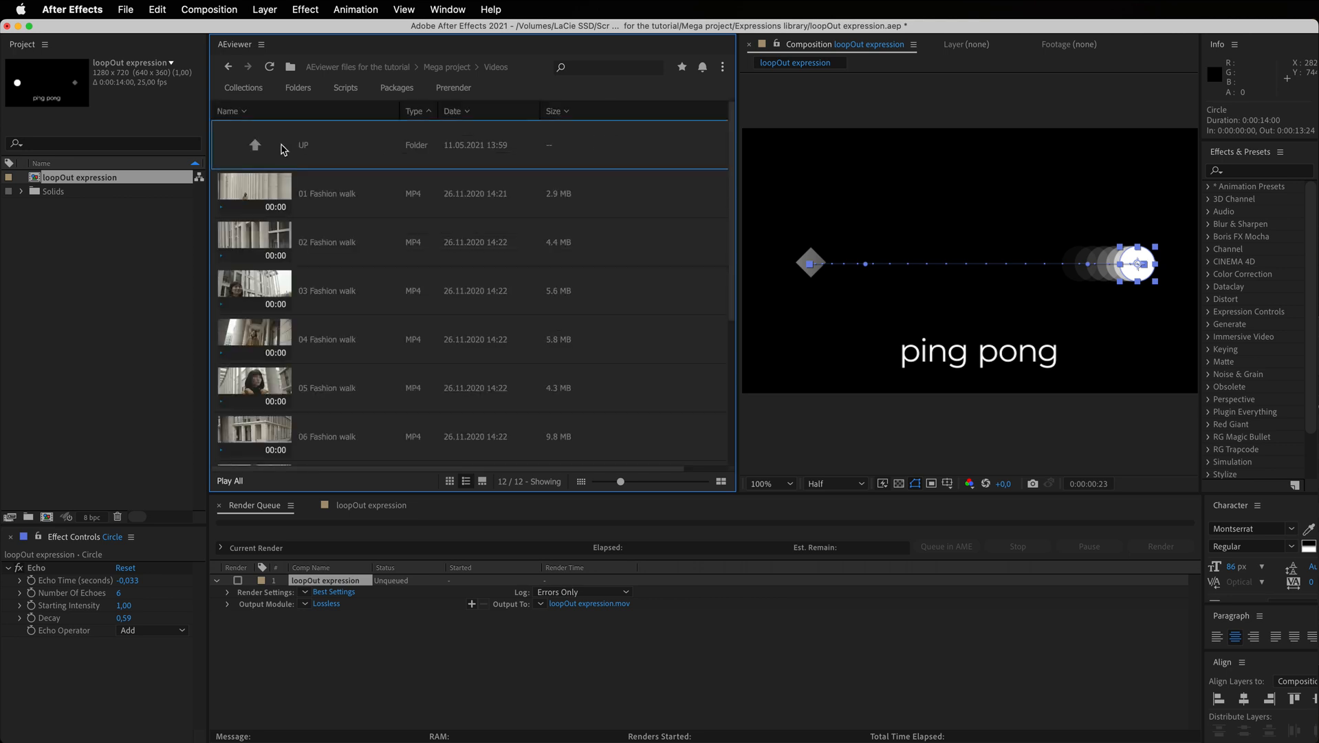
pyautogui.click(256, 144)
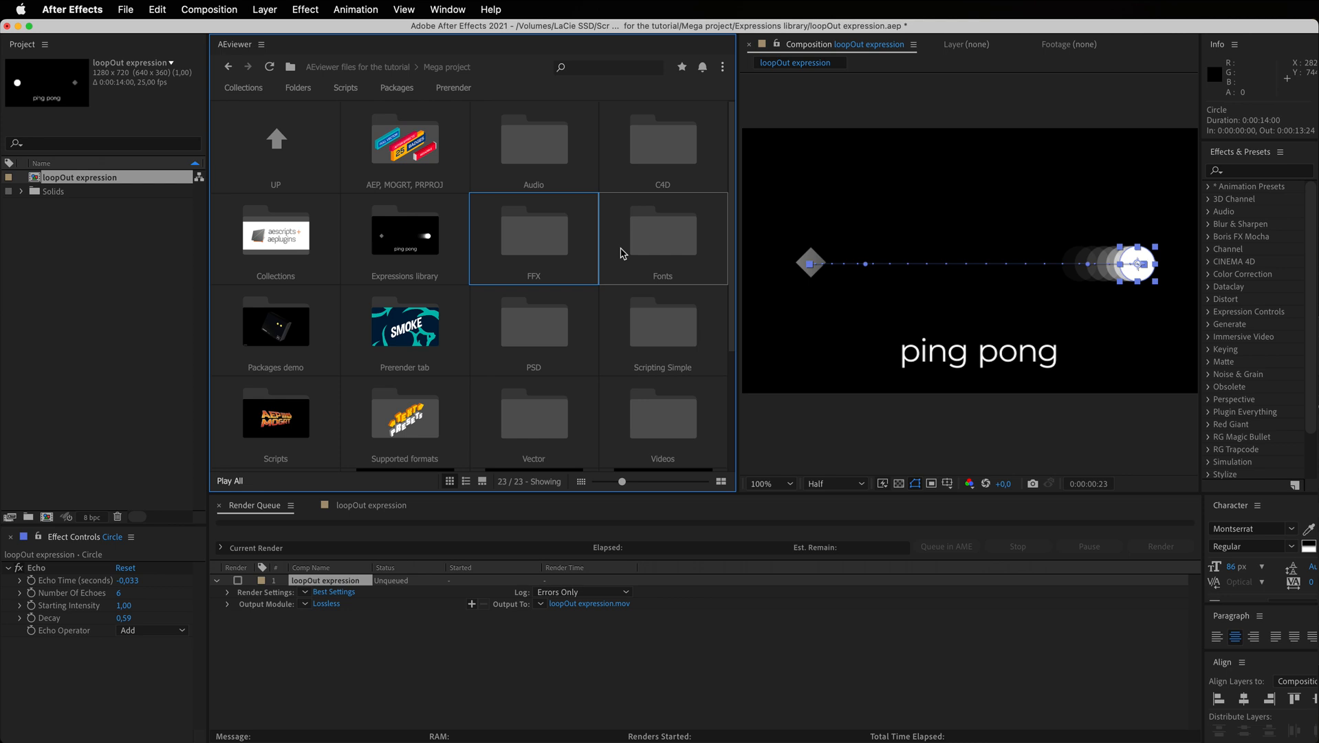
pyautogui.moveTo(644, 236)
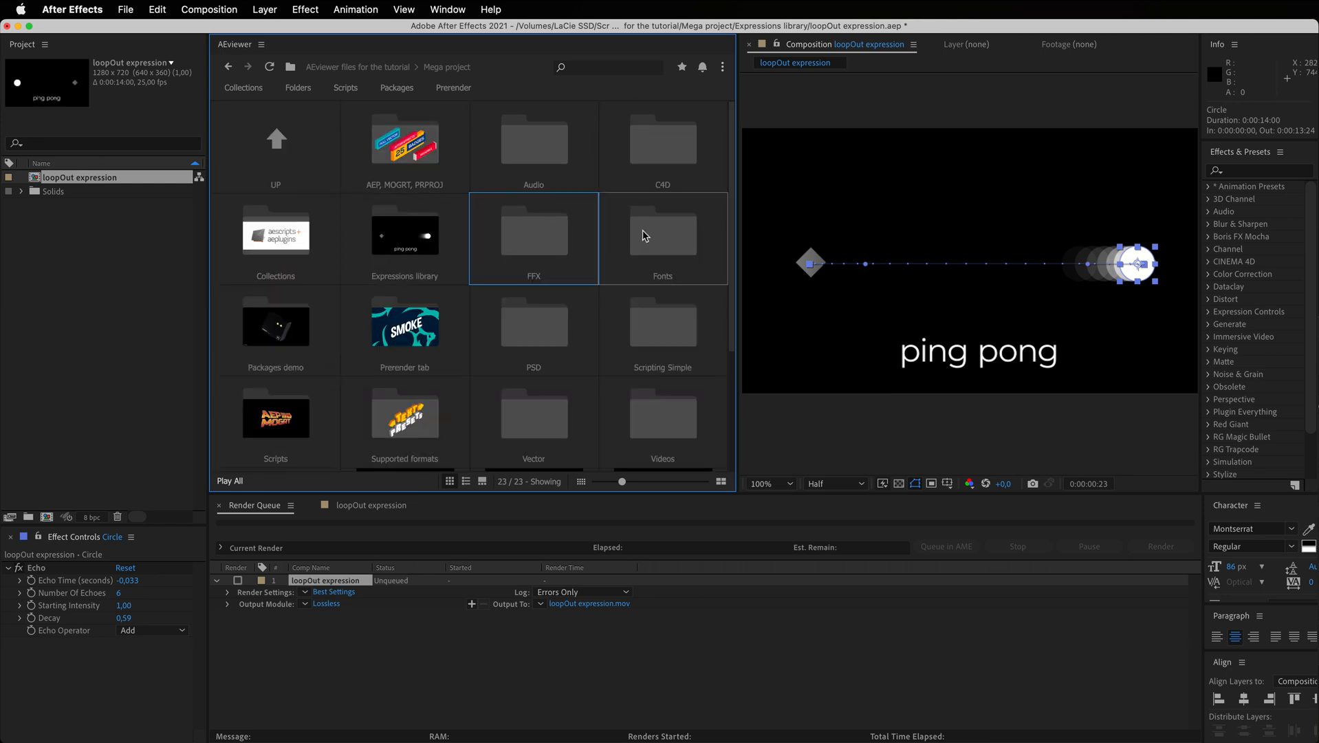
pyautogui.click(662, 238)
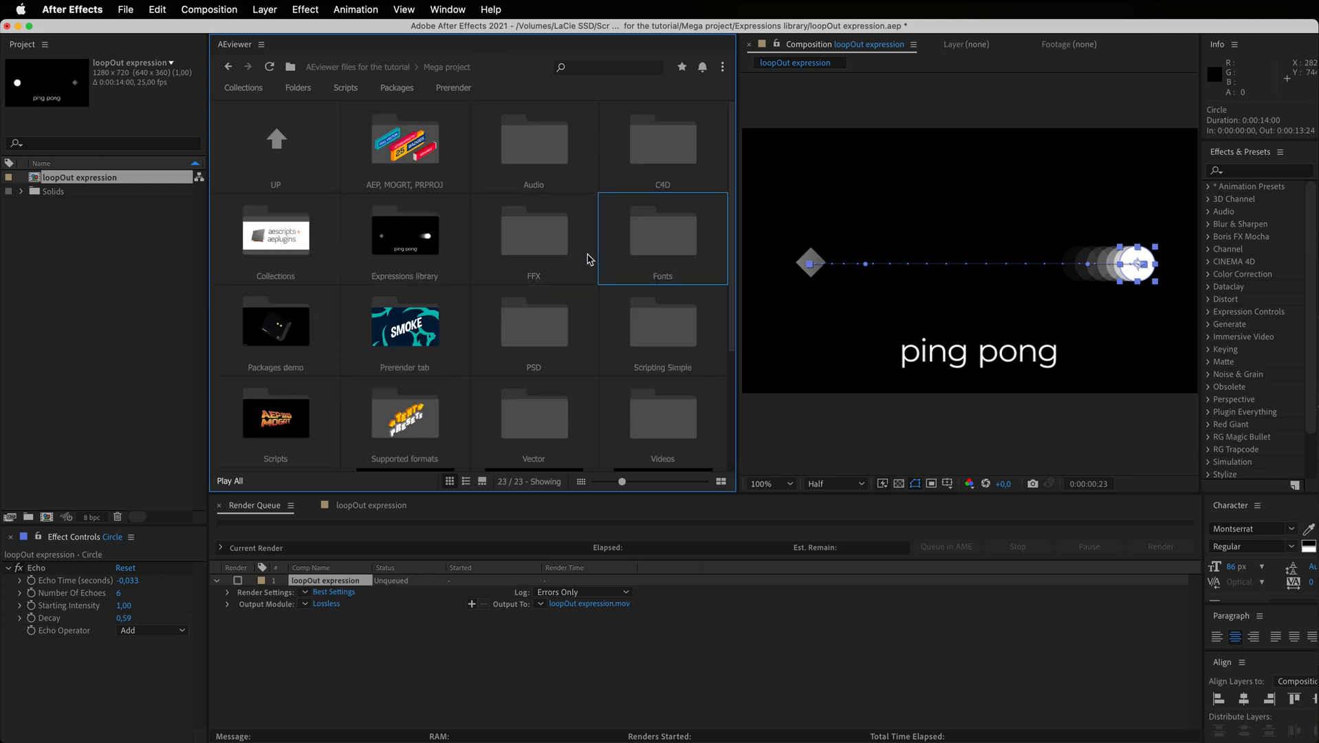